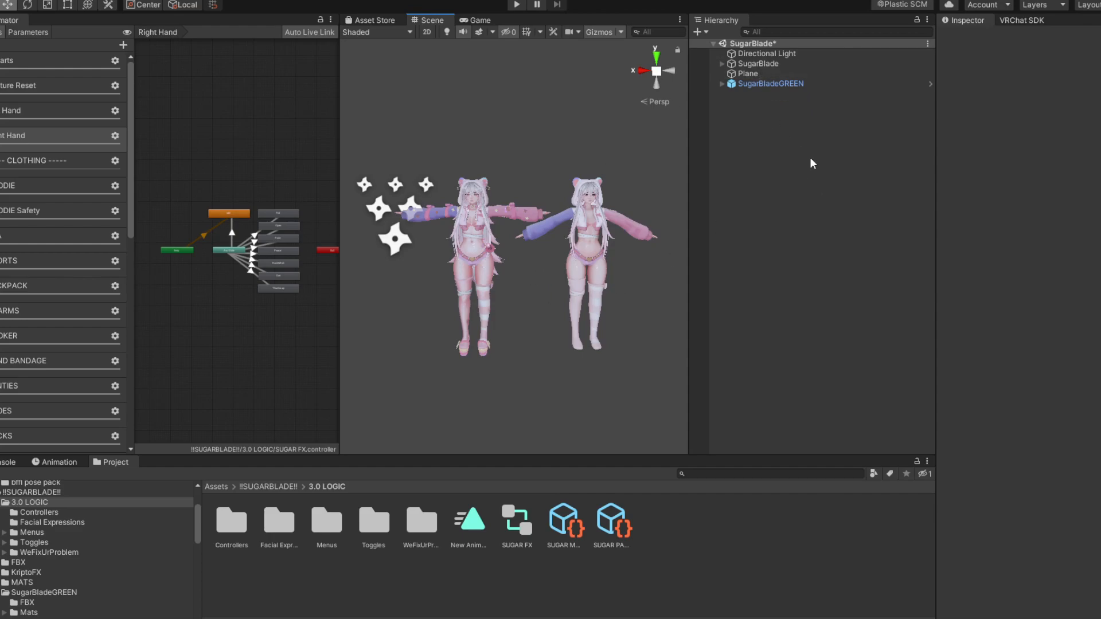
Select SugarBlade and search the Project for 'gesture' then 'hand' to reach the SDK example FX controller.
left_click(758, 63)
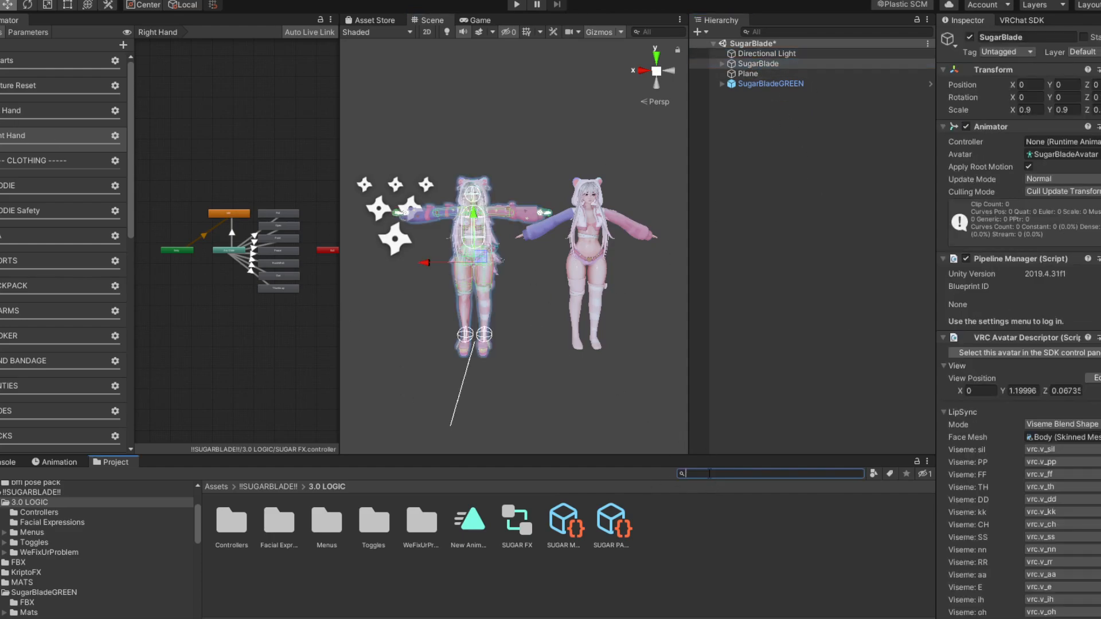
type("gesture")
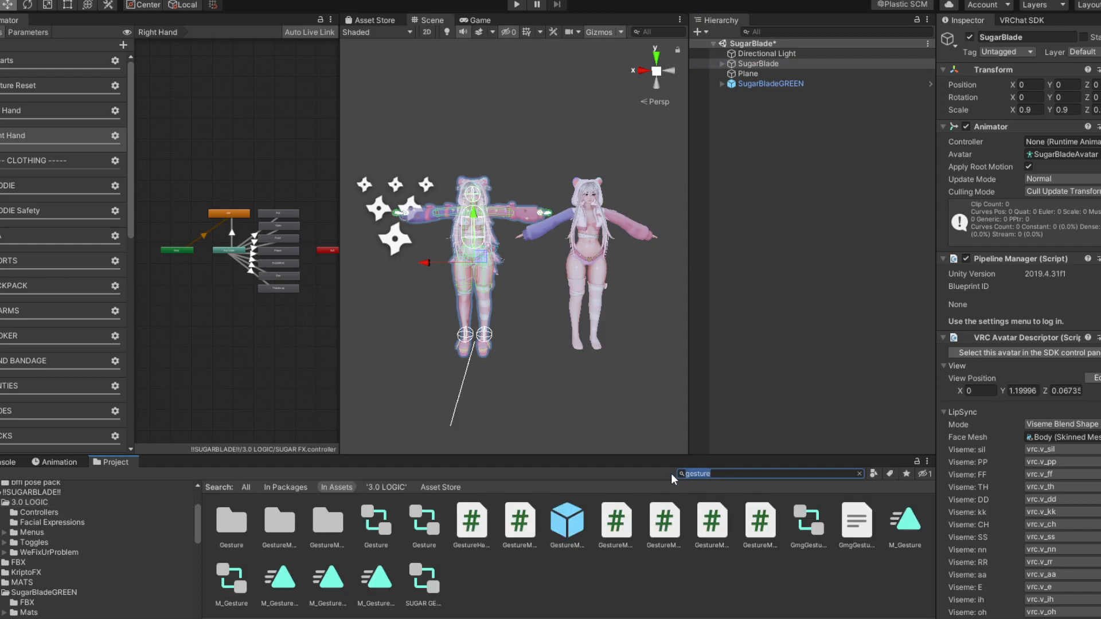
type("hand")
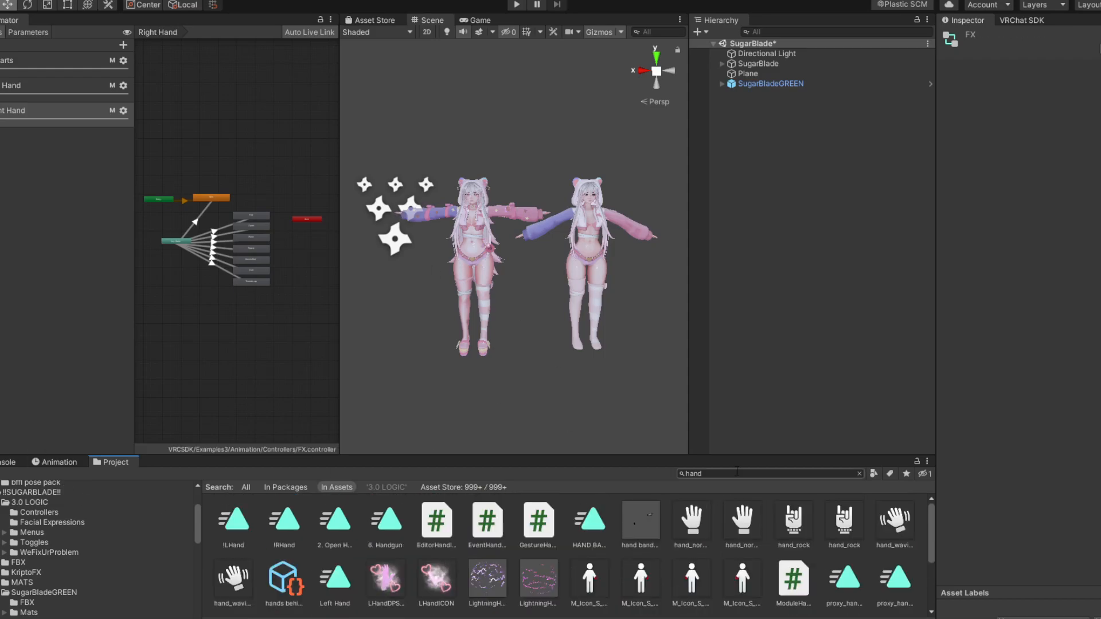
Search the Project for 'fx' and load the avatar's own FX.controller from the !!SUGARBLADE!! folder.
type("fx")
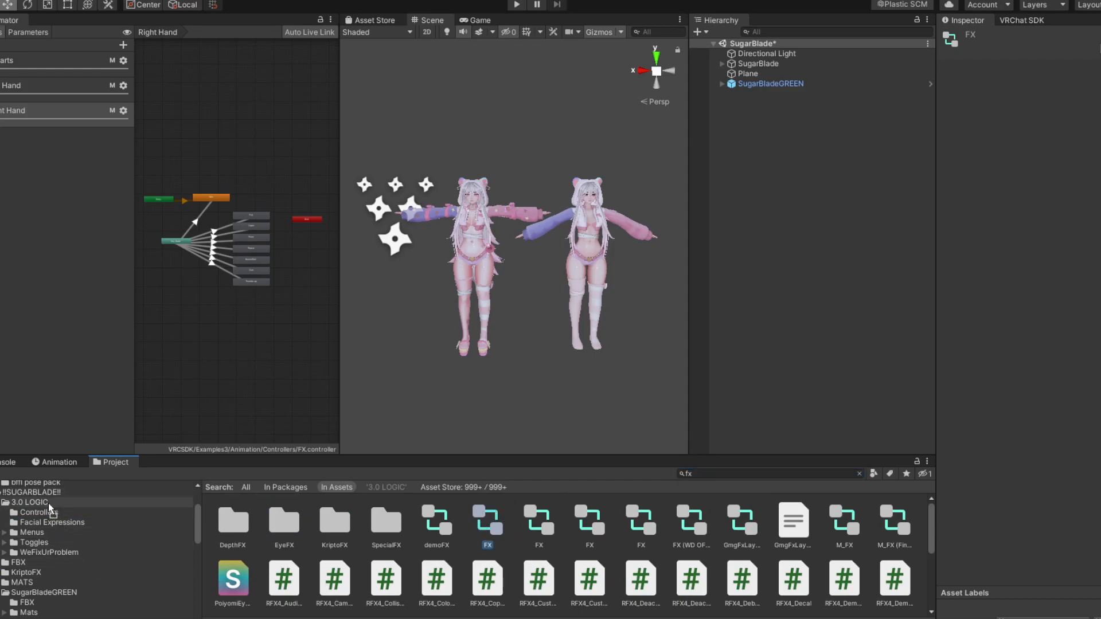
left_click(33, 492)
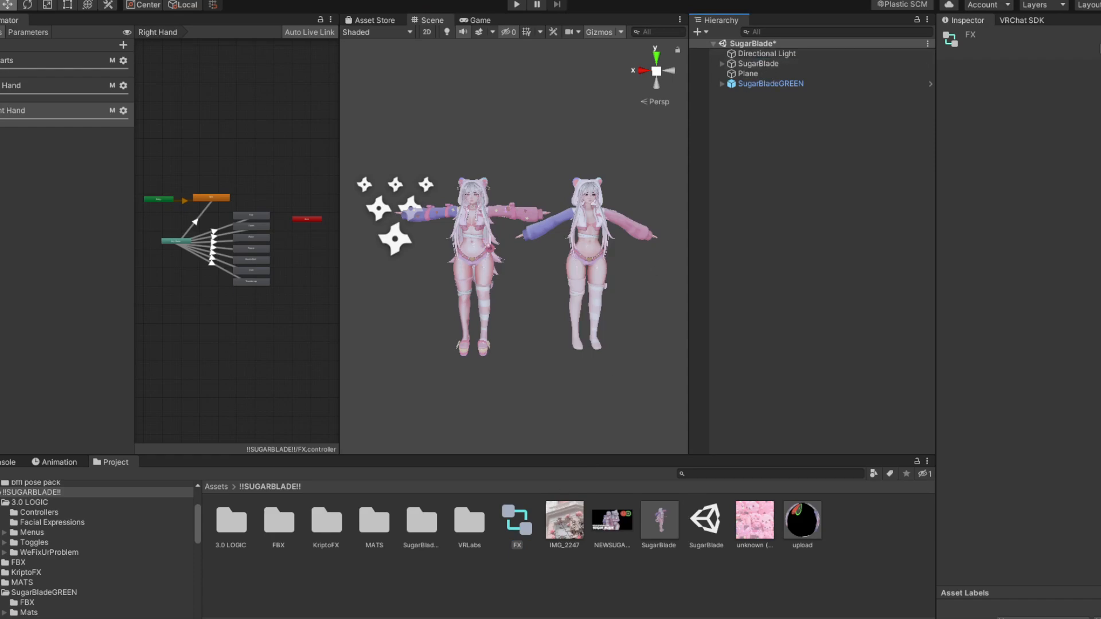
left_click(759, 63)
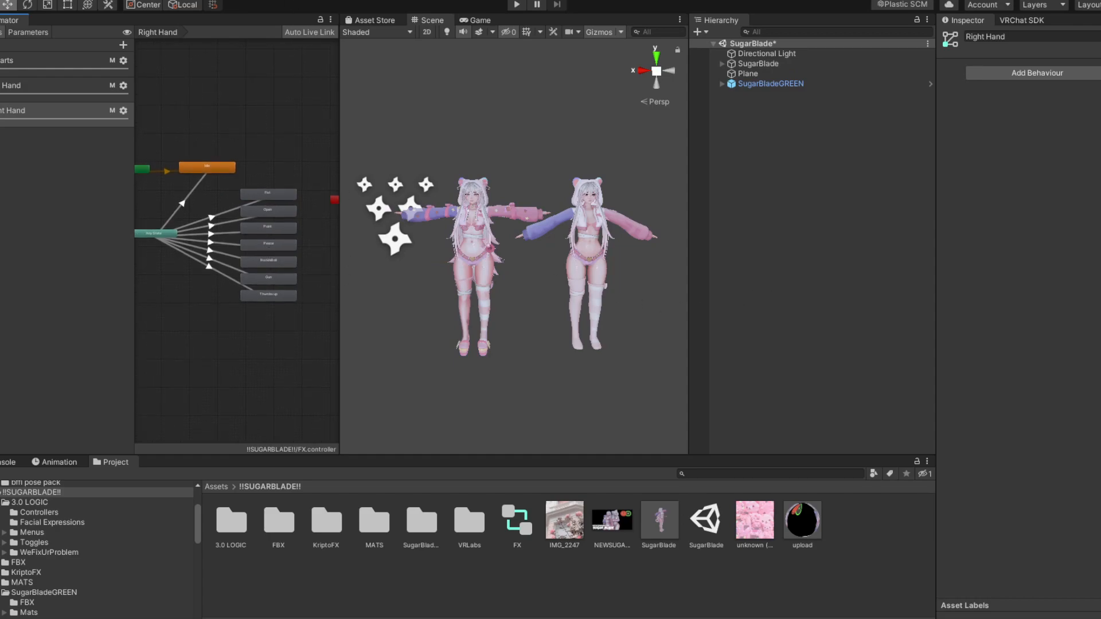
mouse_move(113, 66)
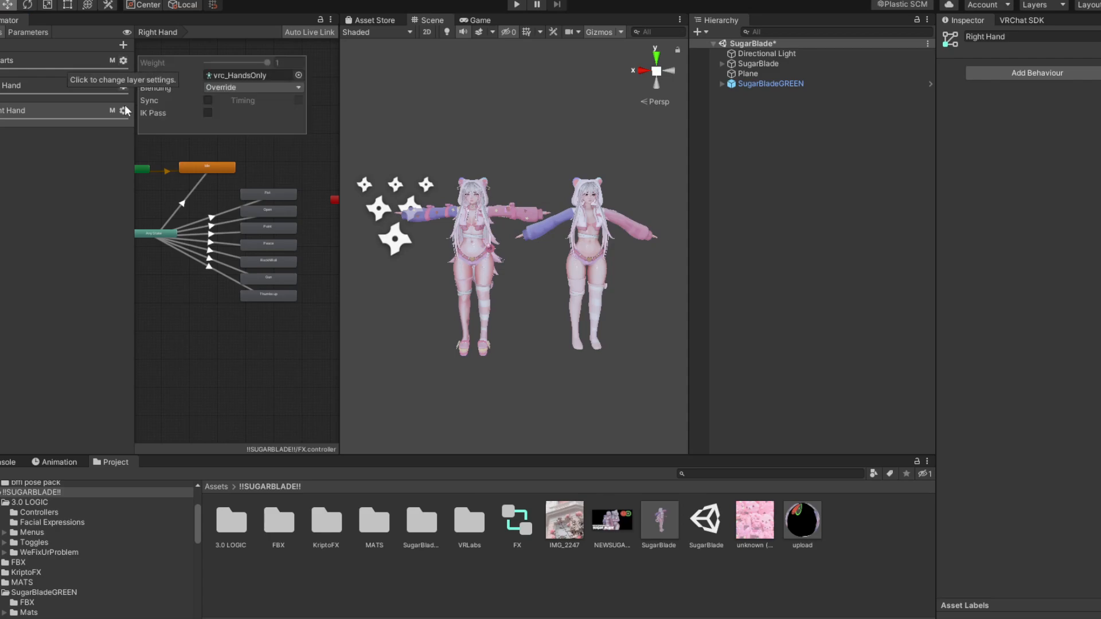
mouse_move(242, 132)
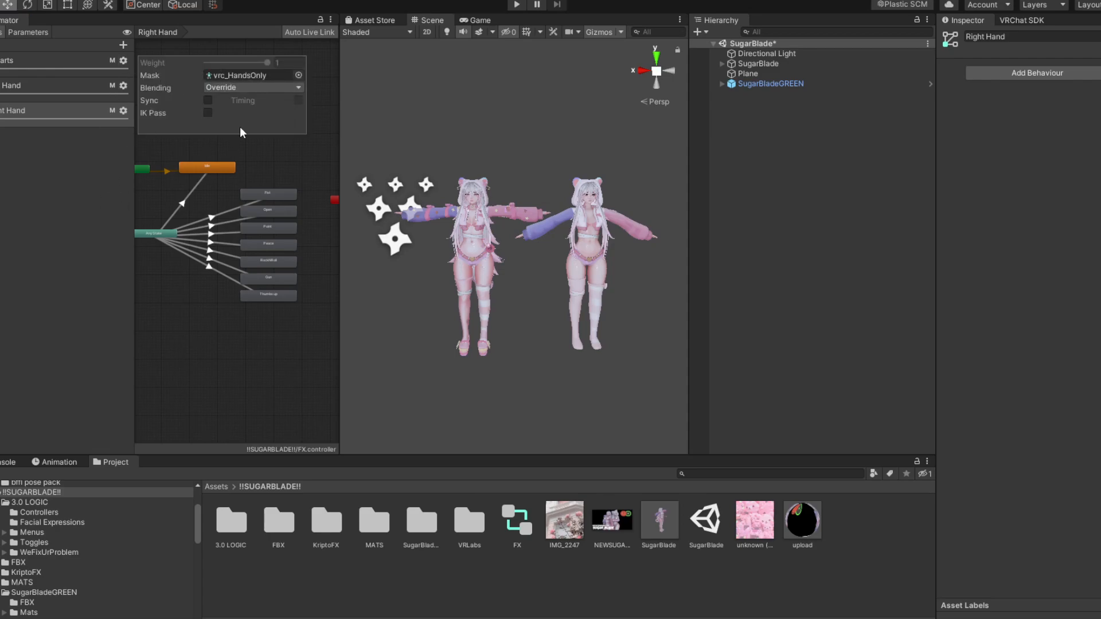
mouse_move(55, 216)
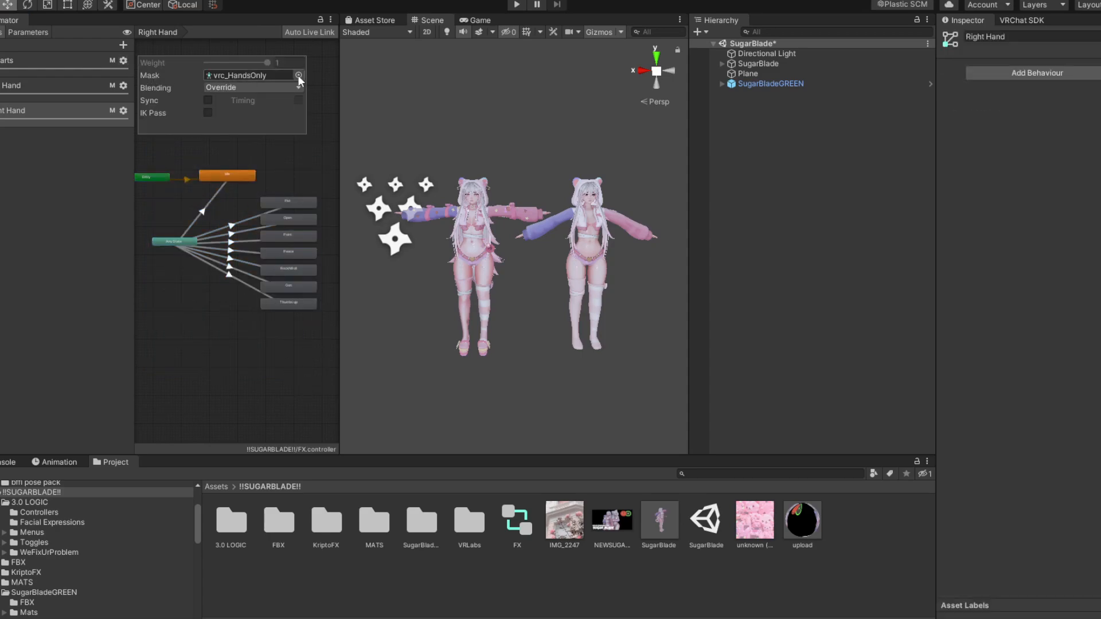
Bring up the Right Hand layer's avatar mask list, currently showing vrc_HandsOnly.
left_click(298, 76)
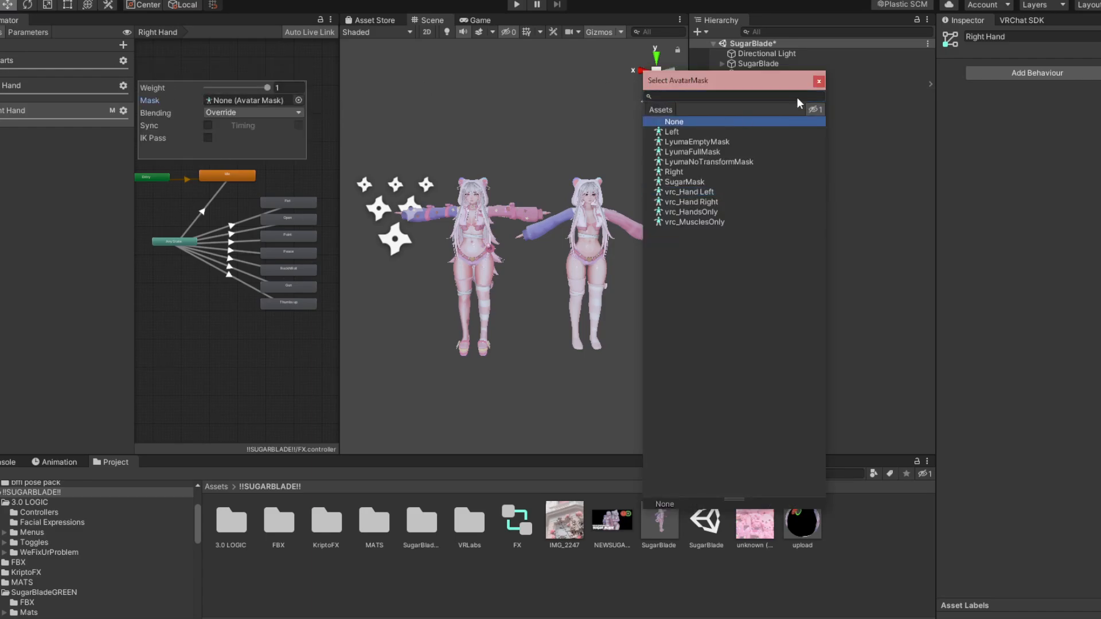
Try the vrc_Hand Right mask, then set the Right Hand layer's avatar mask to None.
left_click(691, 202)
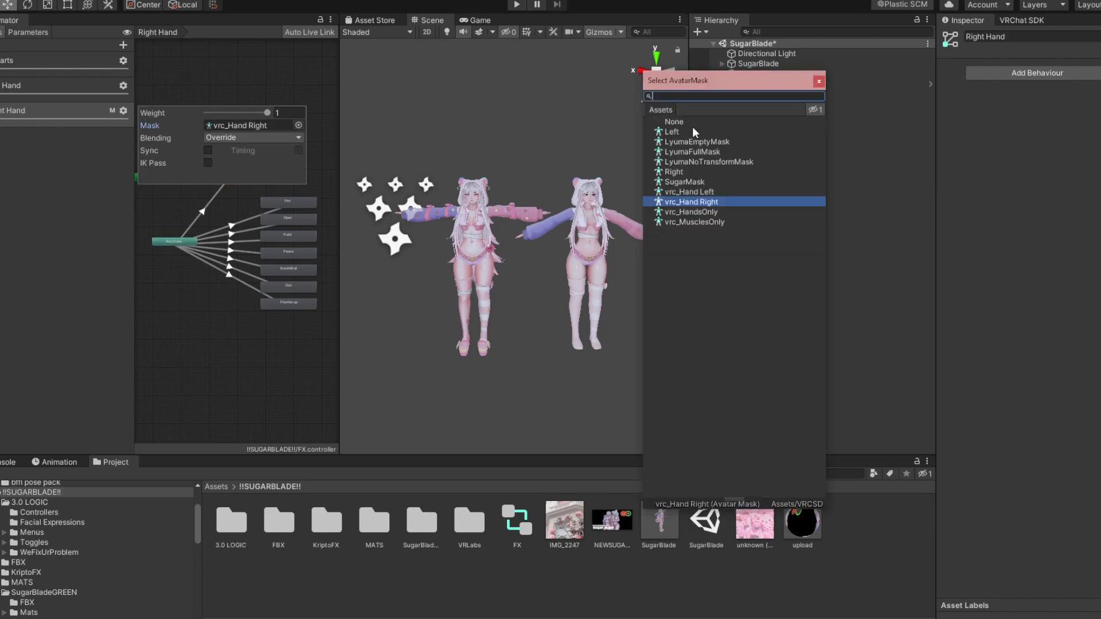
left_click(673, 121)
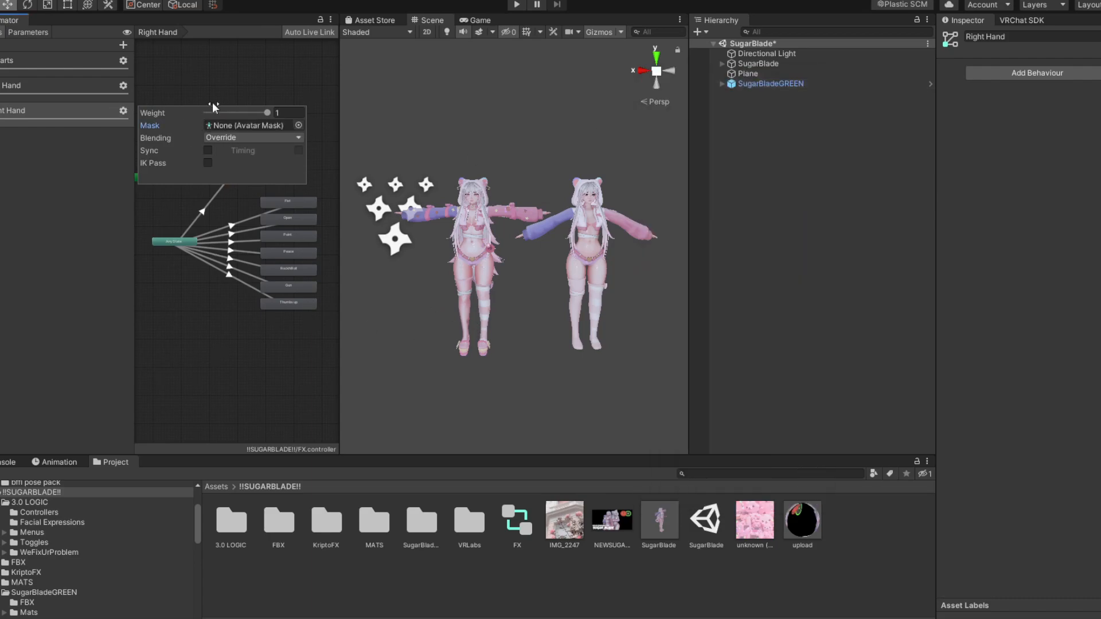